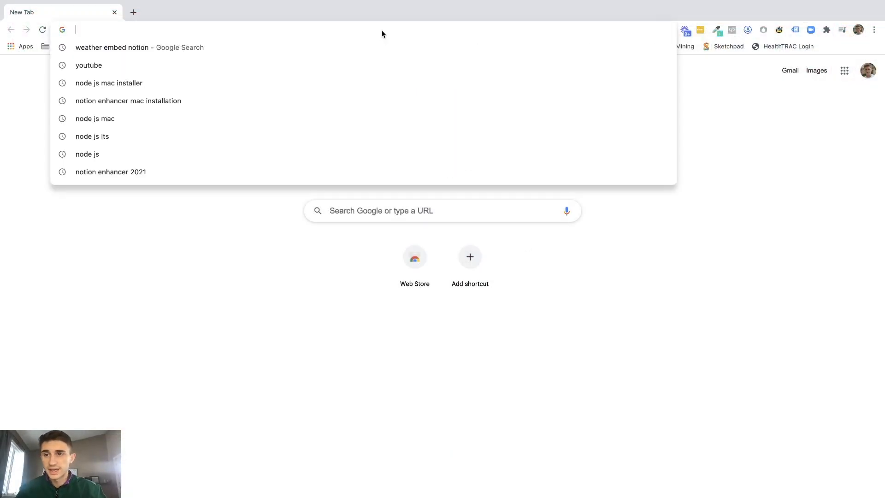
Search 'notion enhancer installation' and browse the notion-enhancer GitHub repository README.
type("notion enhand")
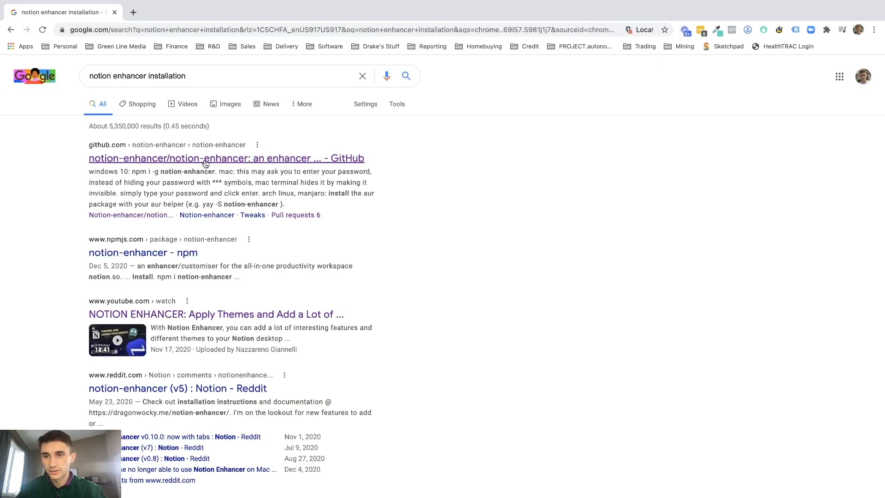
left_click(225, 157)
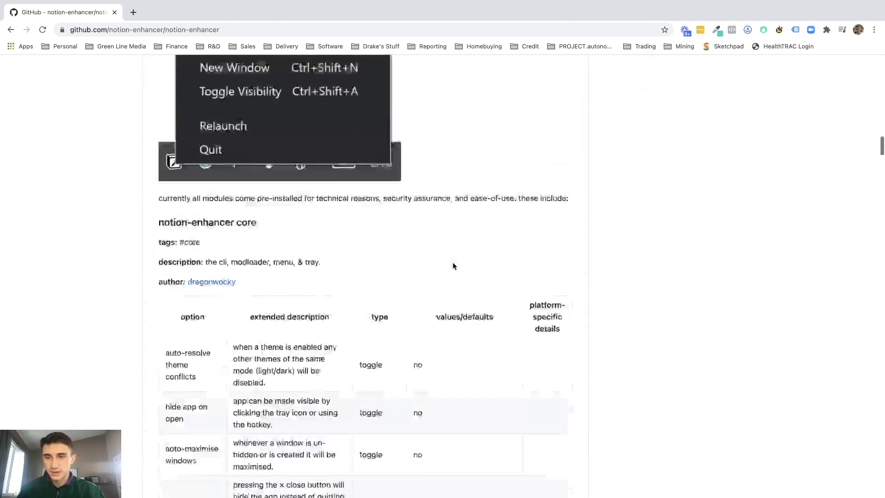
scroll("down", 3)
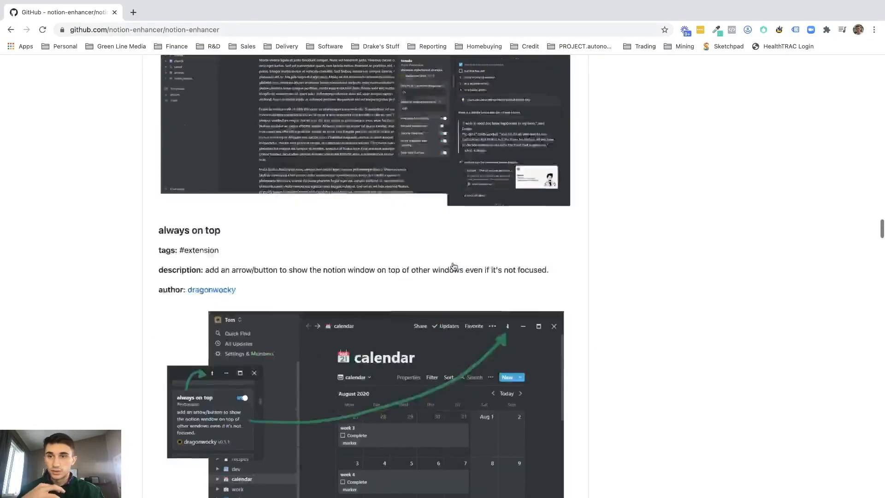
scroll("down", 3)
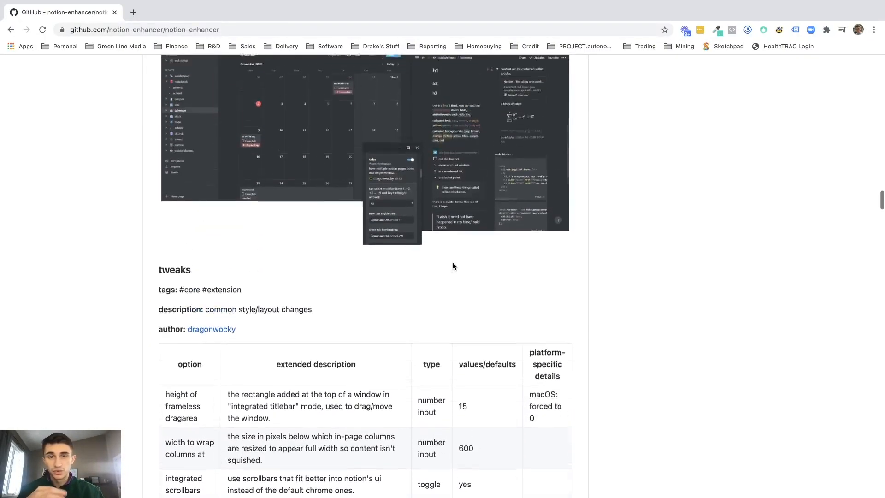
scroll("down", 3)
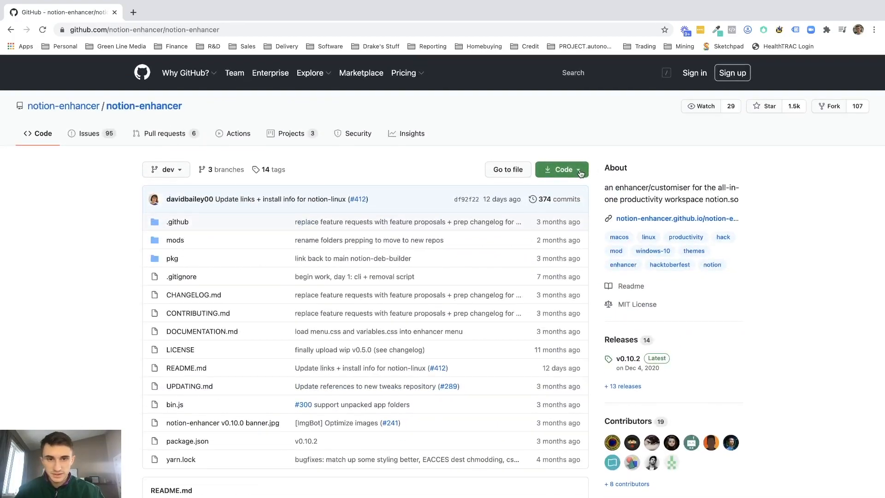
View the repository's clone/download options and README, then start a new blank tab.
left_click(562, 169)
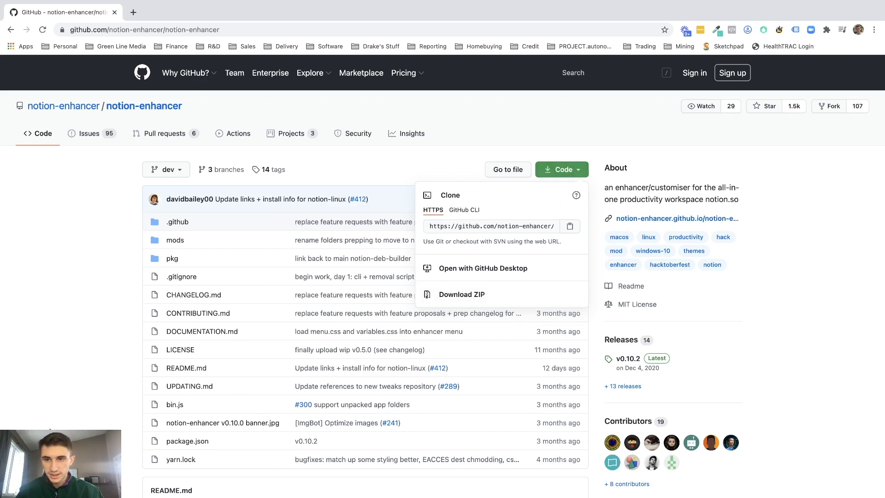
scroll("down", 3)
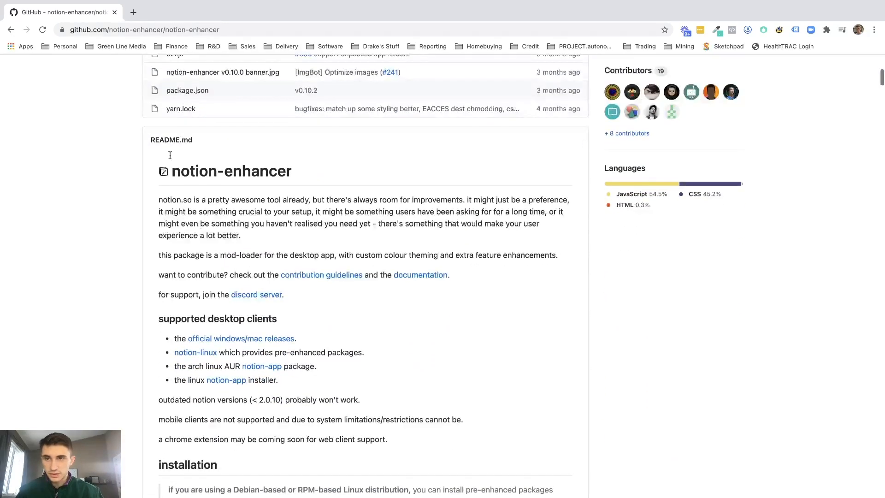
left_click(132, 12)
type("node js m")
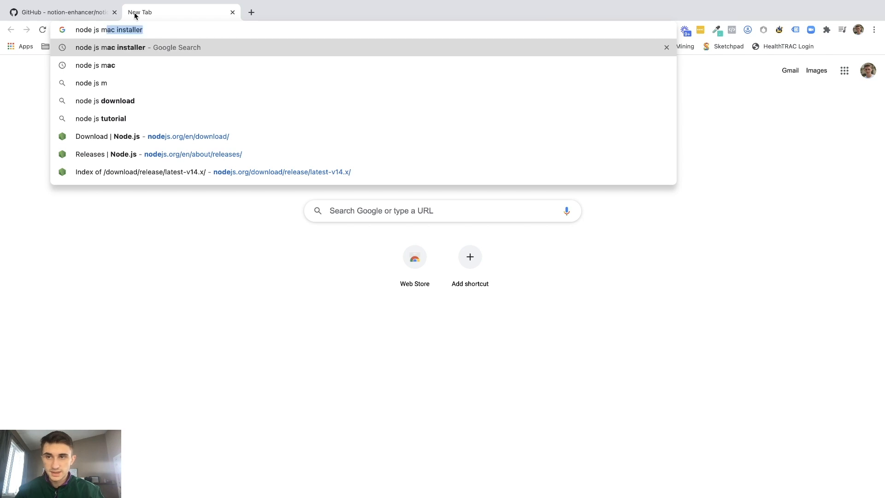
Search 'node js mac installer', reach the Node.js downloads page, and return to the GitHub tab.
key("Enter")
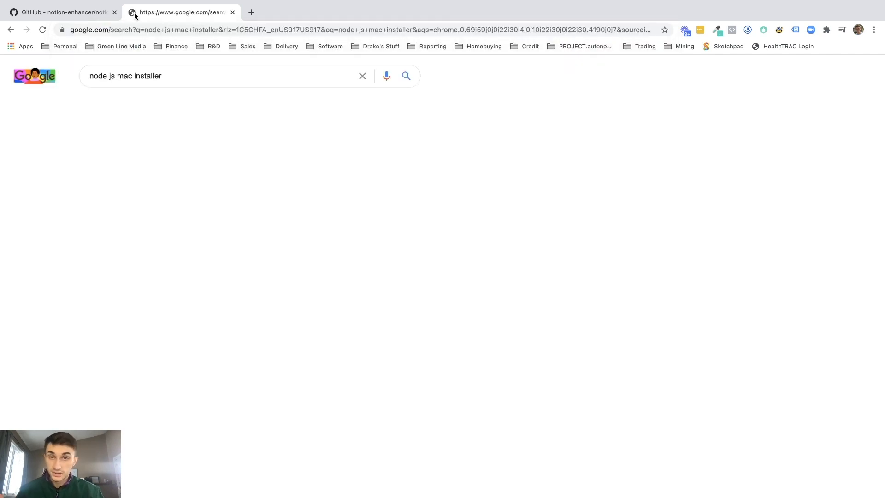
left_click(406, 76)
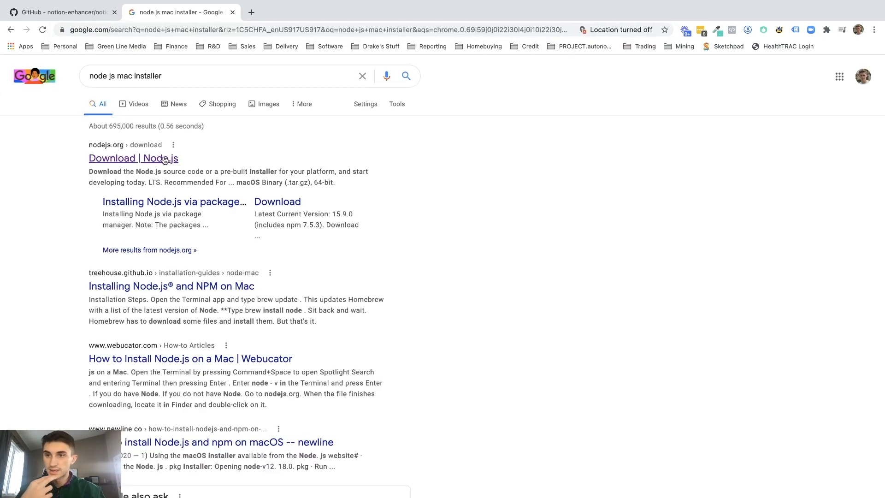
left_click(132, 158)
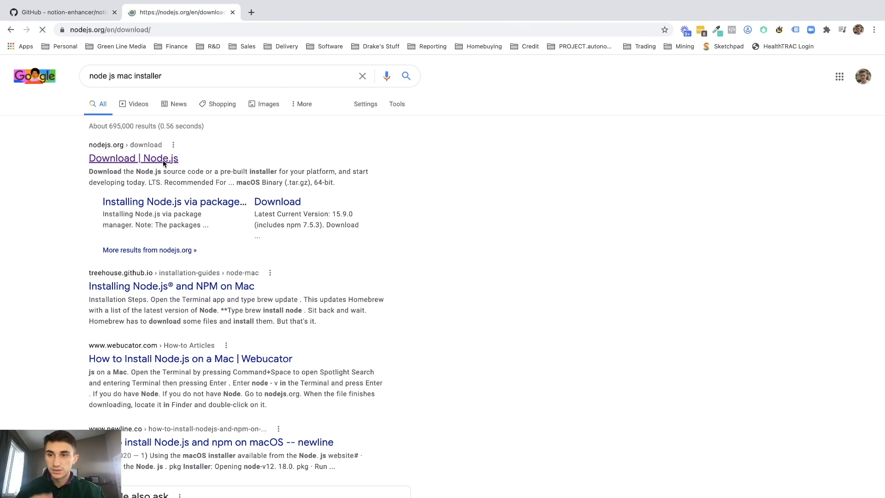
left_click(133, 157)
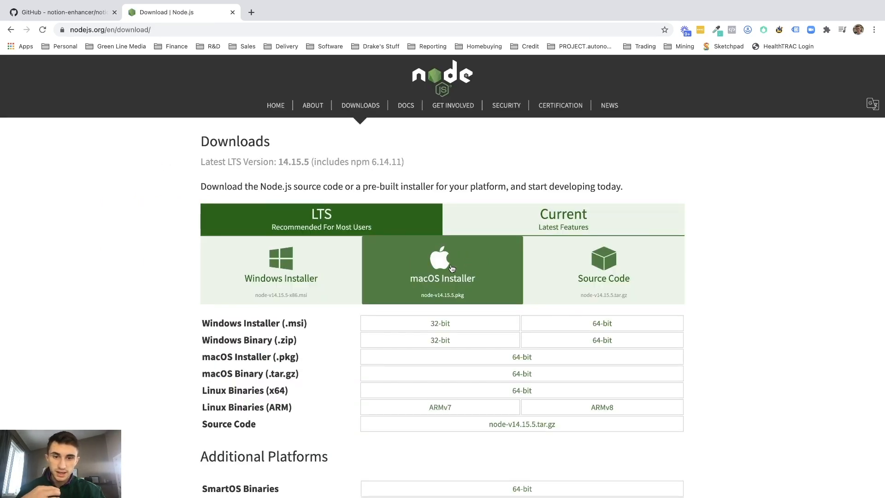
mouse_move(484, 266)
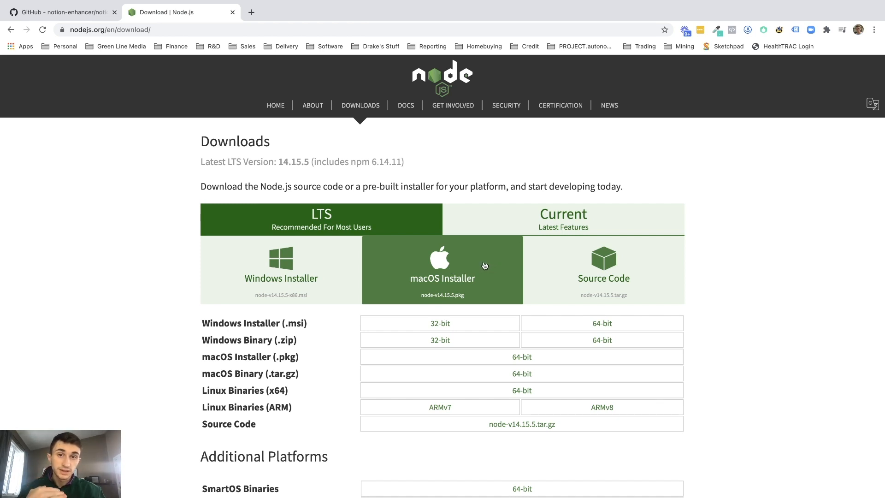
left_click(59, 12)
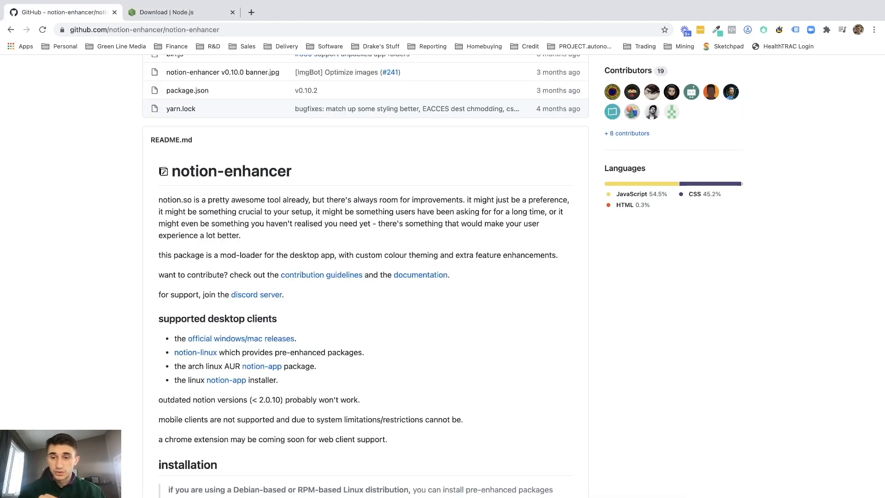
Scroll to the installation section and select the four macOS install commands for copying.
scroll("down", 3)
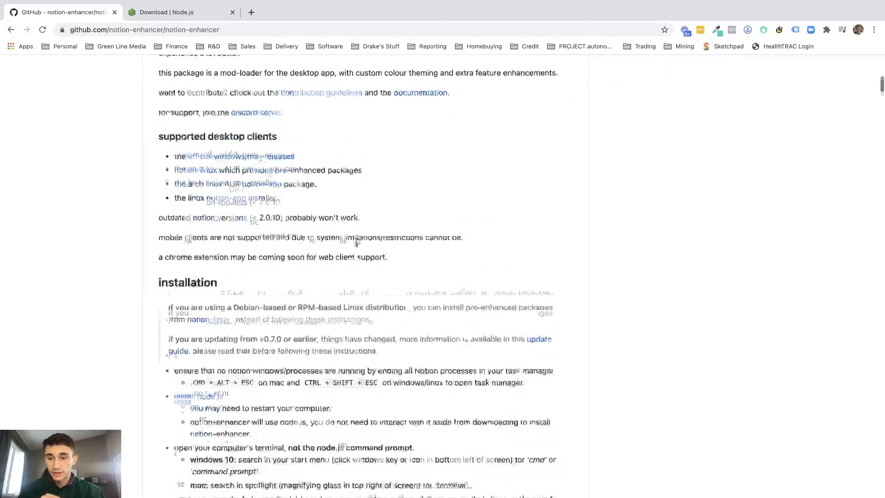
scroll("down", 3)
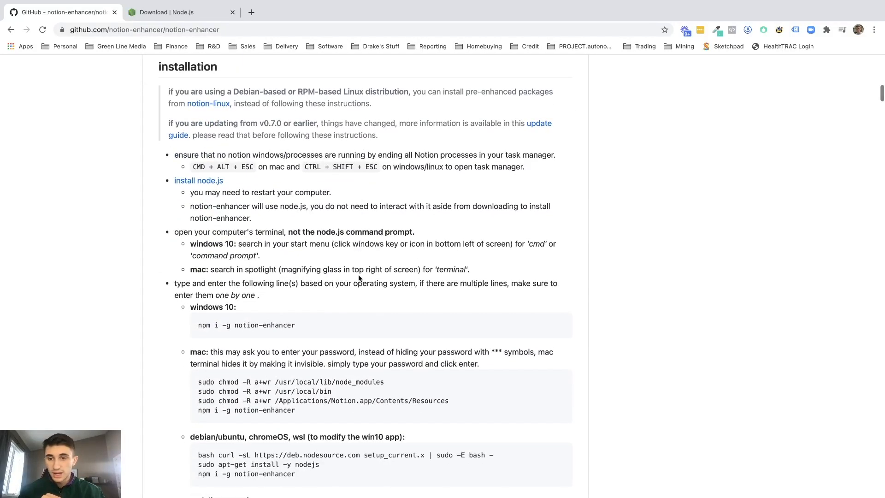
scroll("down", 3)
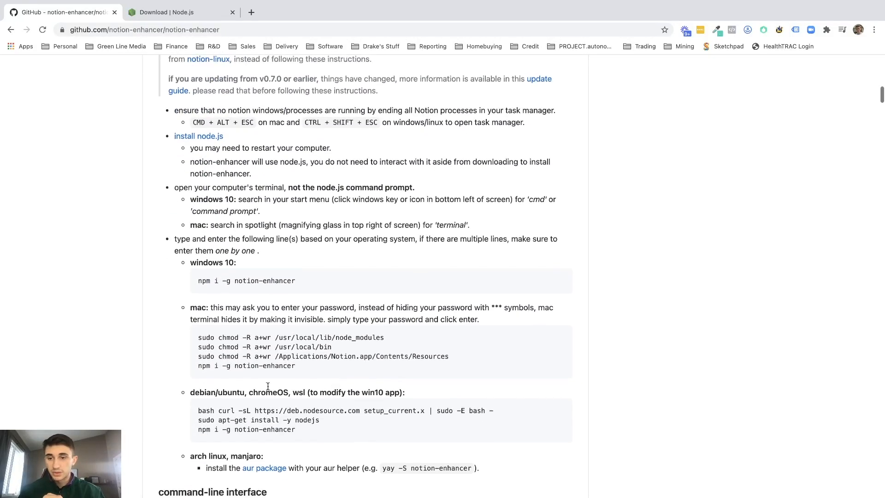
left_click_drag(198, 337, 295, 365)
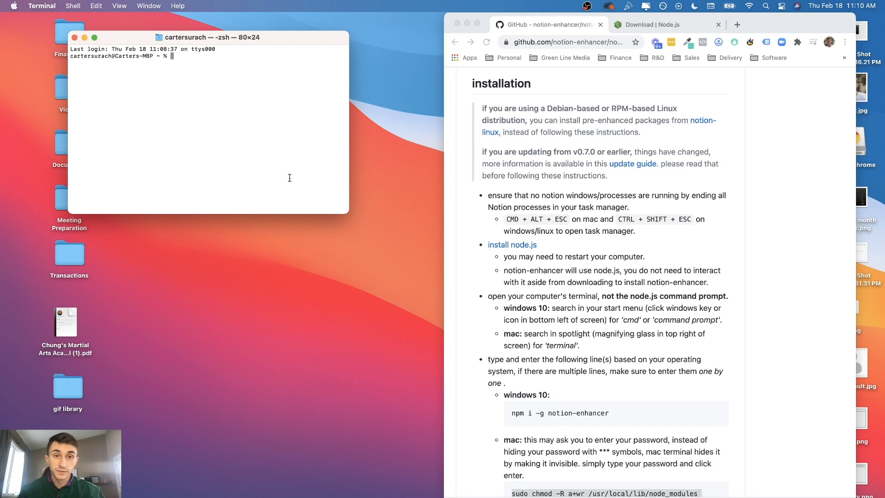
mouse_move(266, 78)
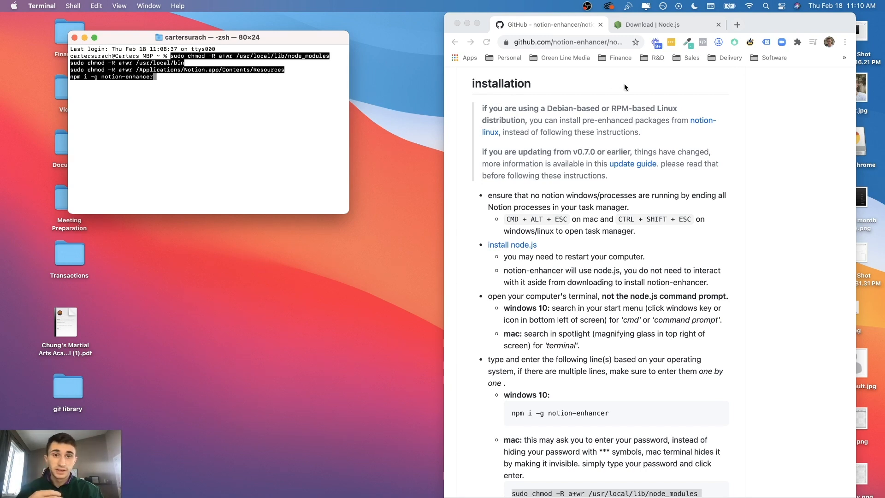
mouse_move(306, 118)
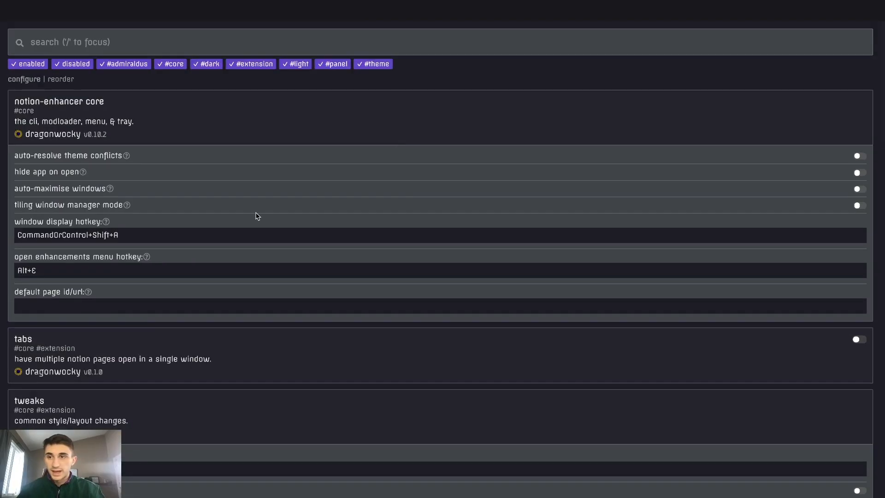
mouse_move(339, 155)
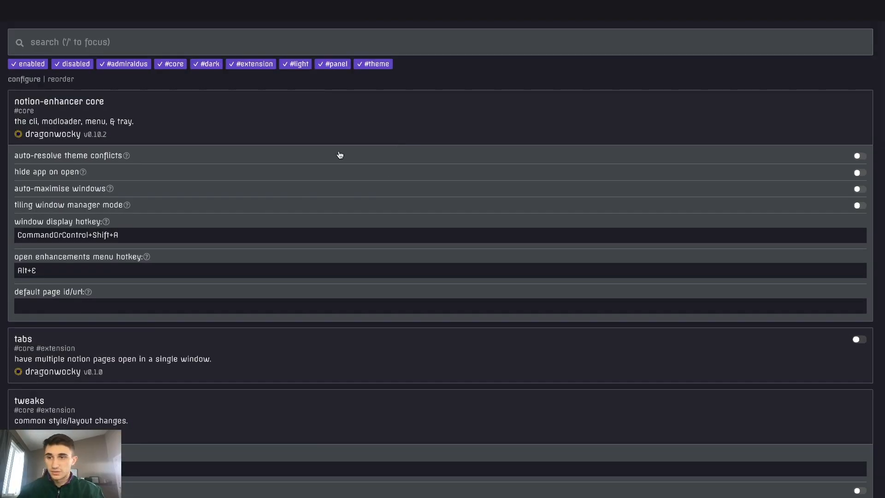
mouse_move(237, 150)
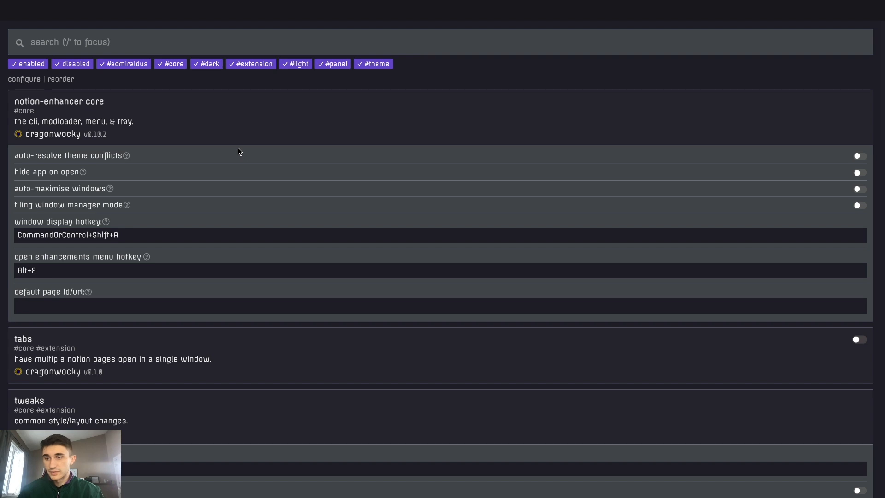
Turn on auto-resolve theme conflicts and the bracketed links extension in the enhancer menu.
left_click(857, 155)
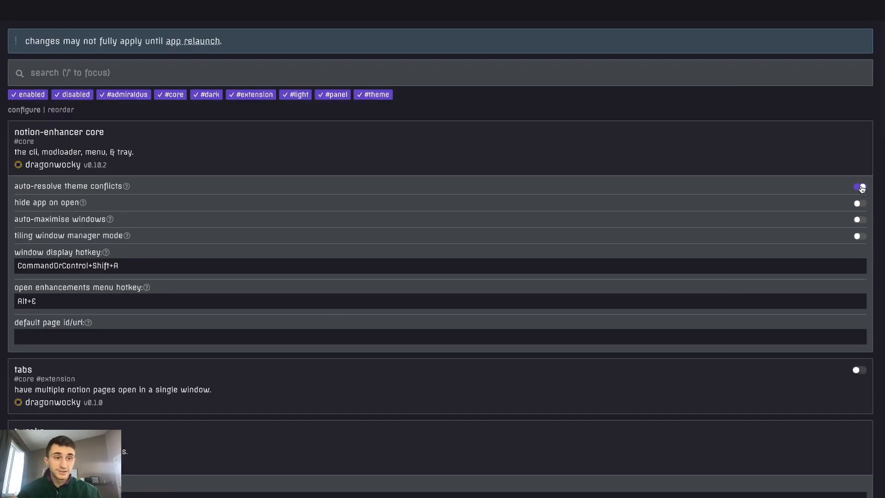
left_click(857, 187)
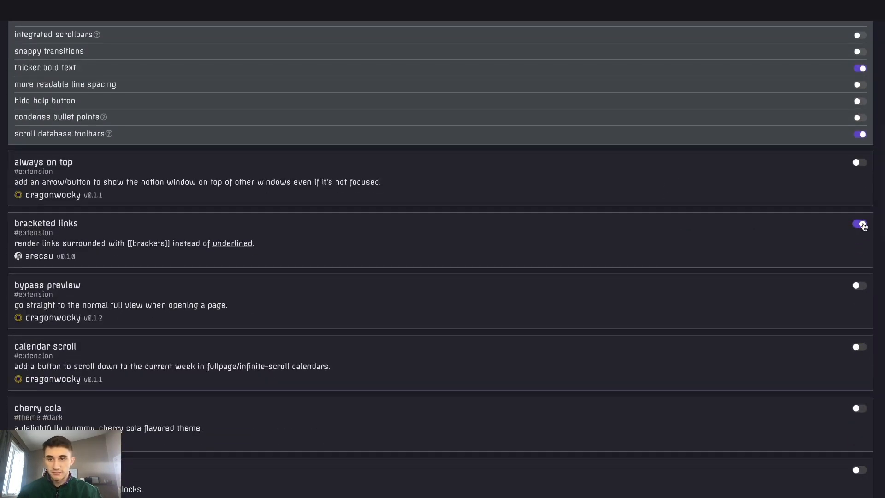
scroll("down", 3)
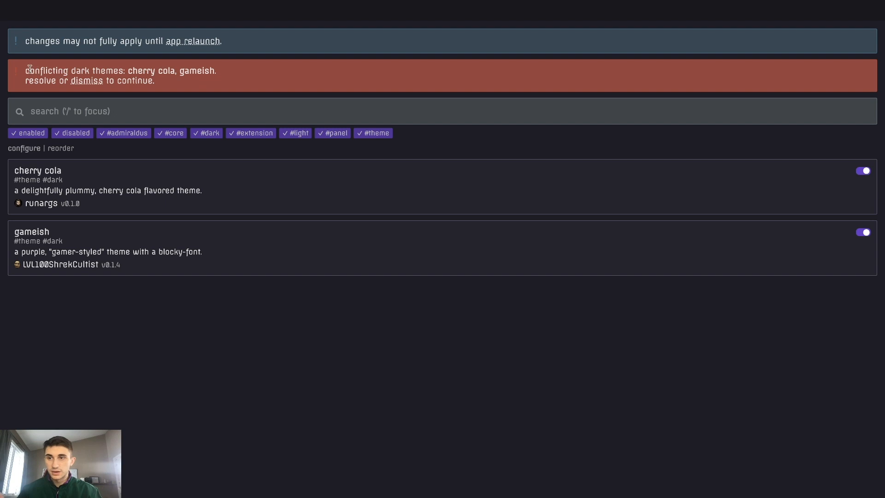
Highlight the warning that the cherry cola and gameish dark themes conflict.
left_click_drag(27, 70, 212, 70)
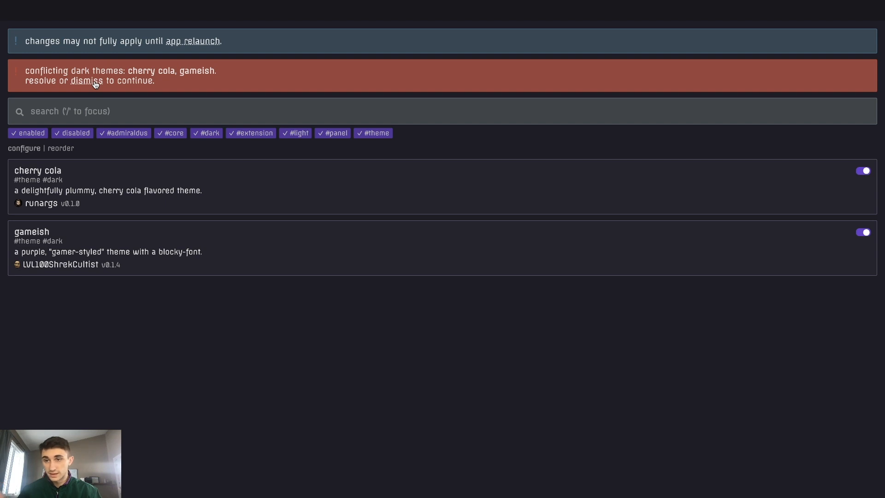
mouse_move(856, 226)
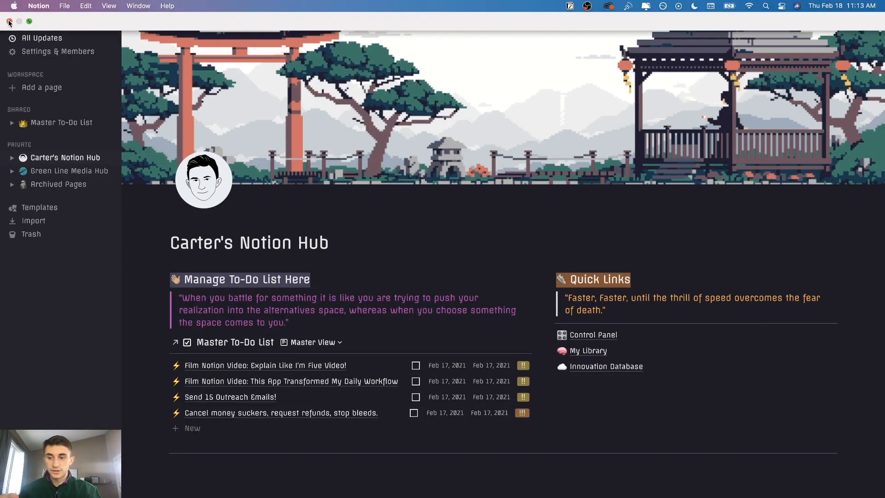
Quit Notion so the enhancer changes apply on relaunch.
left_click(9, 22)
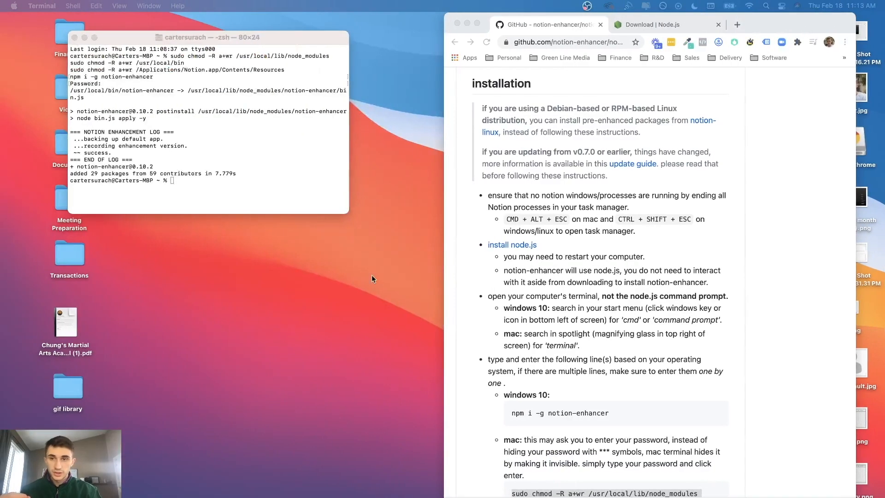
mouse_move(348, 424)
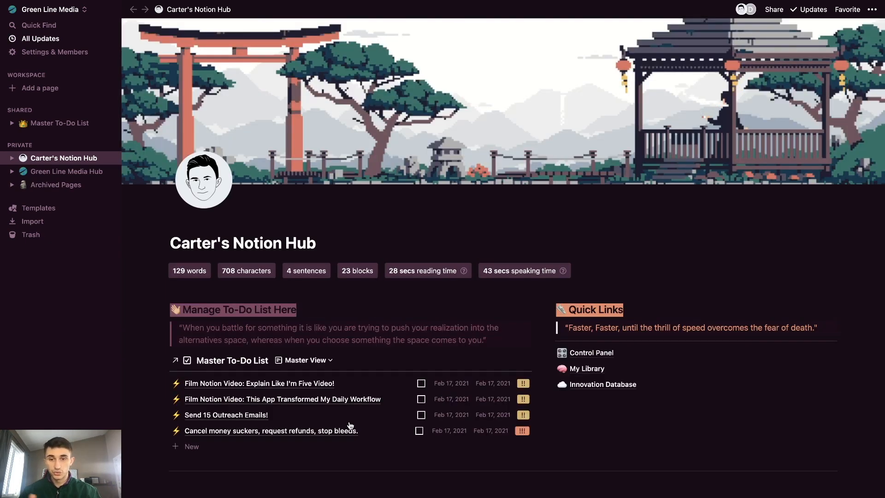
scroll("down", 3)
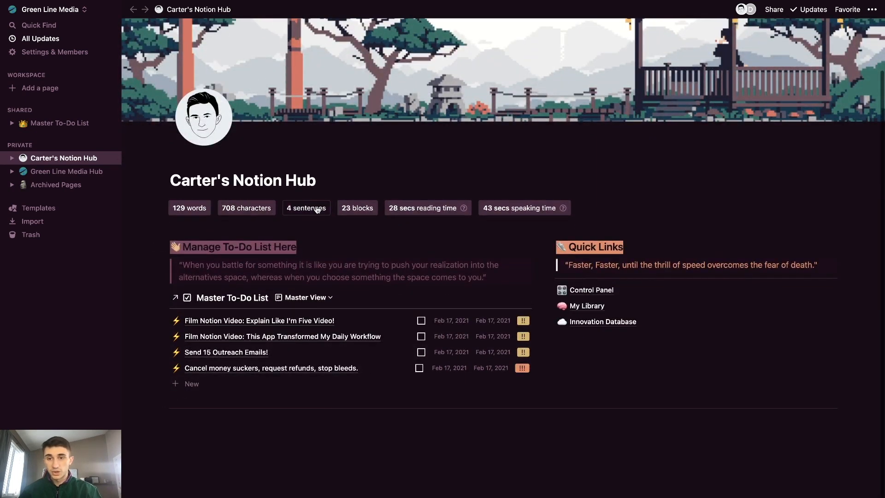
scroll("down", 3)
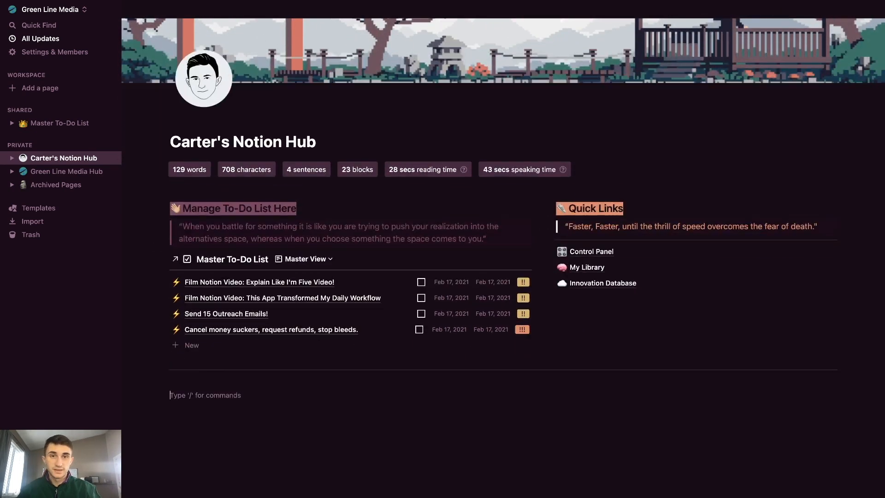
type("Hello W")
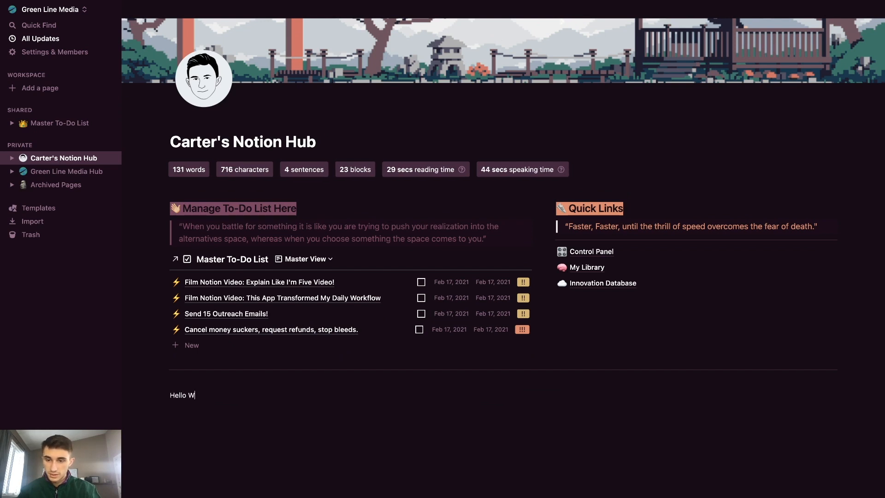
type("orld")
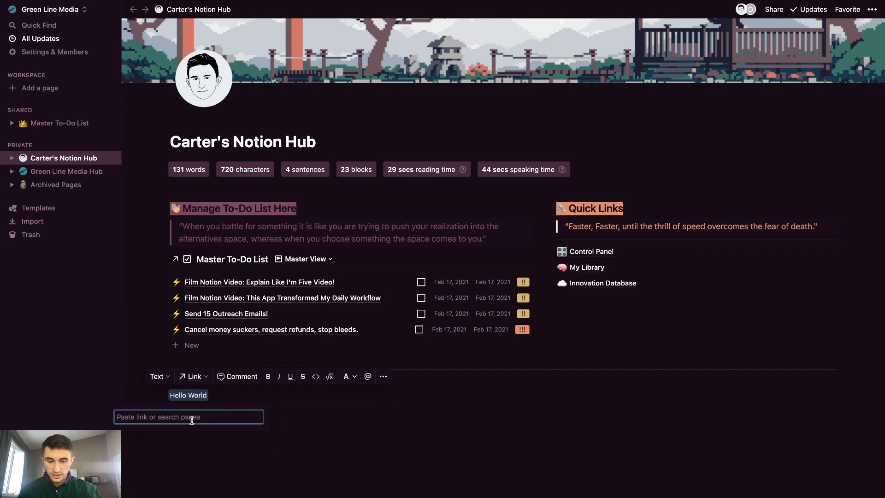
type("www.youtube.com/c/productivedude")
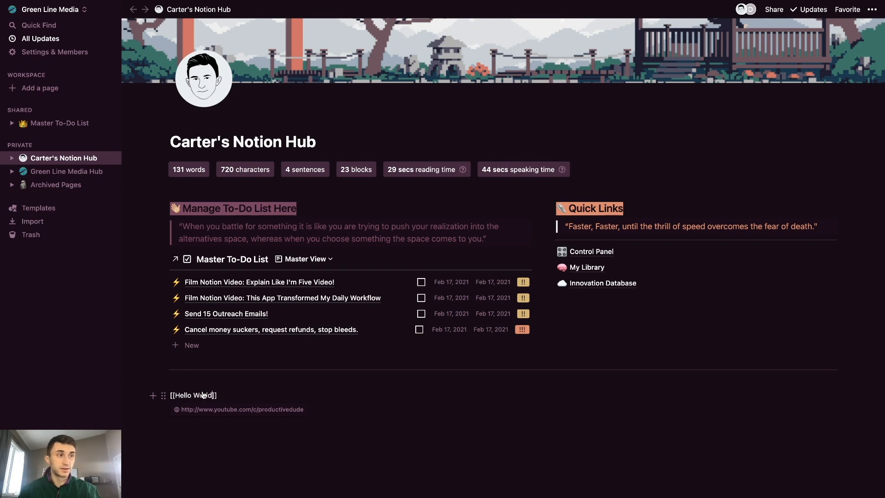
mouse_move(203, 396)
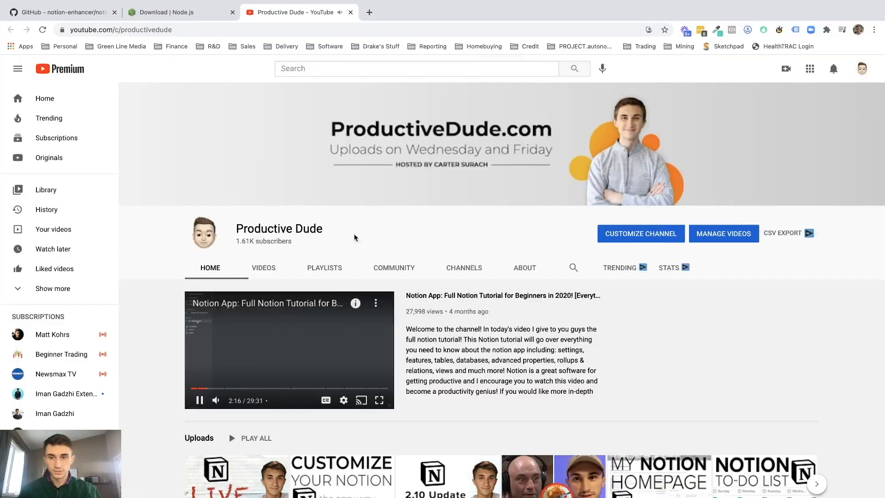
Scroll the Productive Dude YouTube channel page opened by the [[Hello World]] link.
scroll("down", 3)
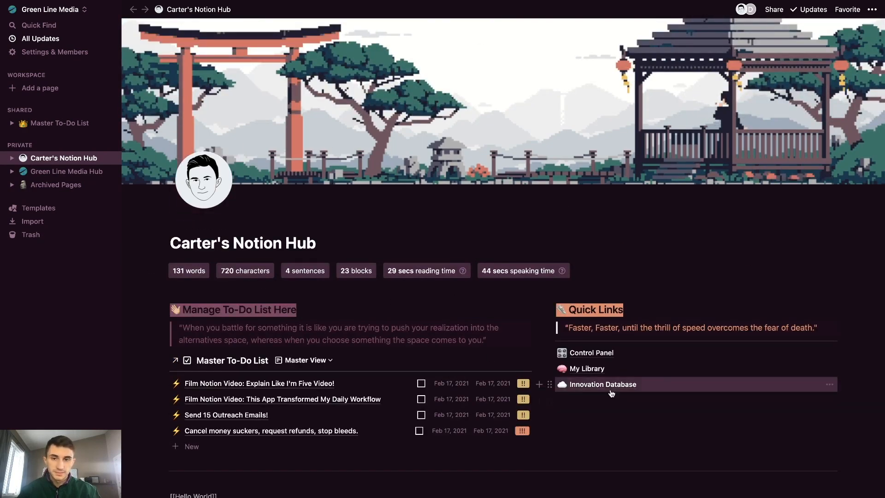
mouse_move(739, 113)
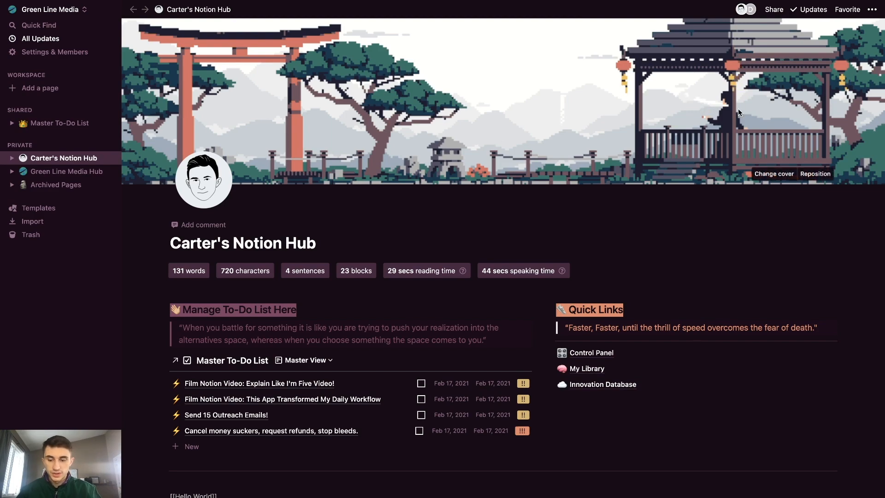
Check the enhancer menu with Alt+E, then open Notes Database from My Library to view the themed pages.
key("Alt+E")
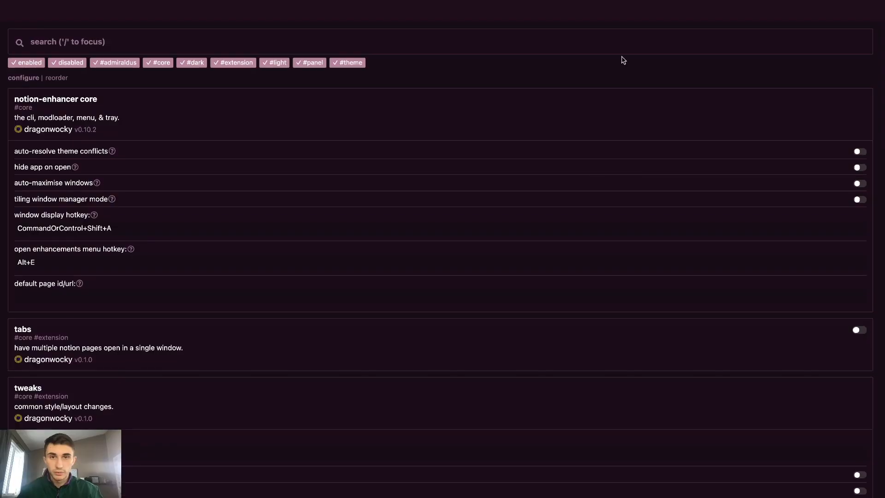
scroll("down", 3)
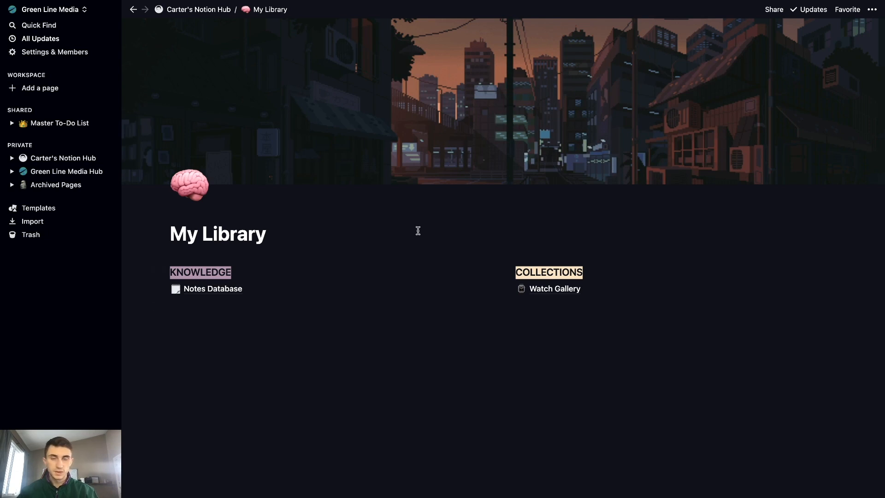
left_click(213, 288)
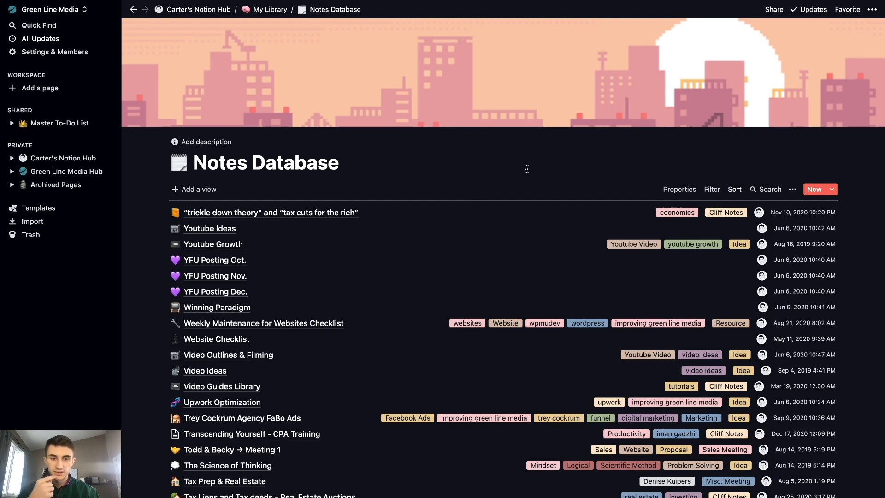
scroll("down", 3)
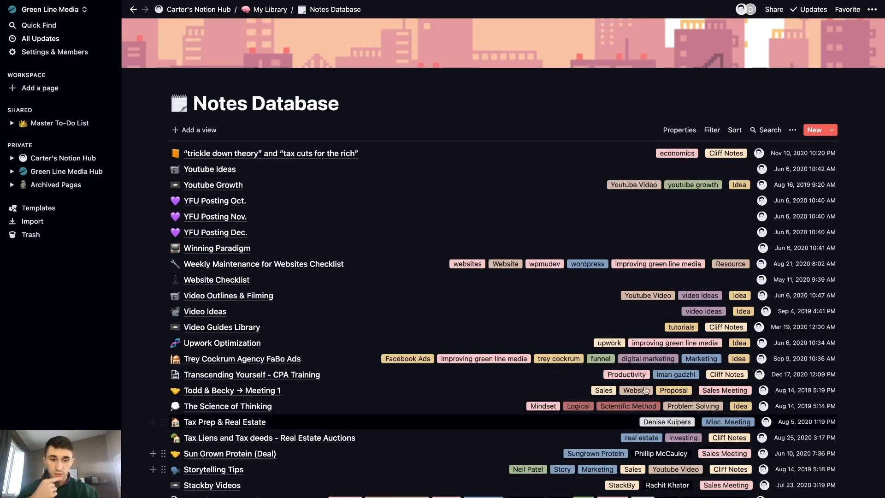